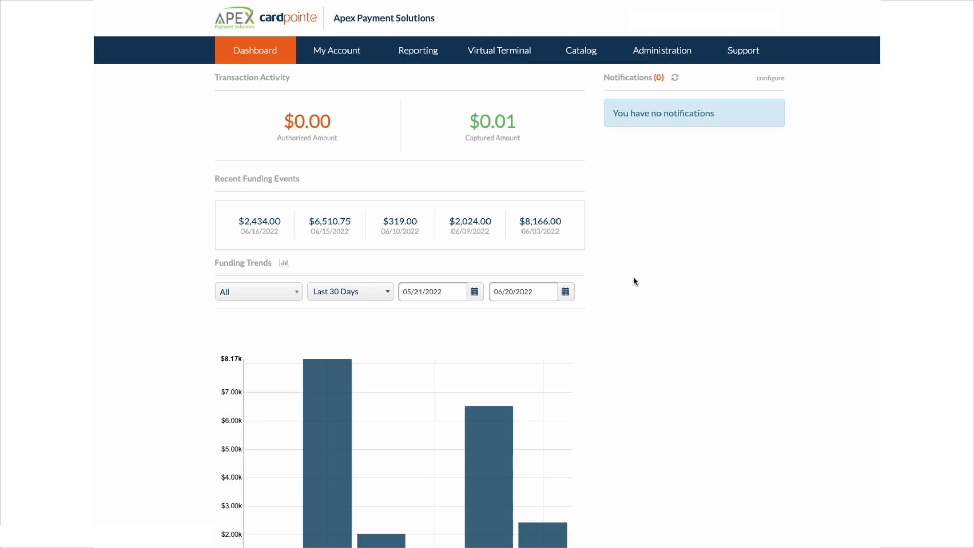
mouse_move(772, 88)
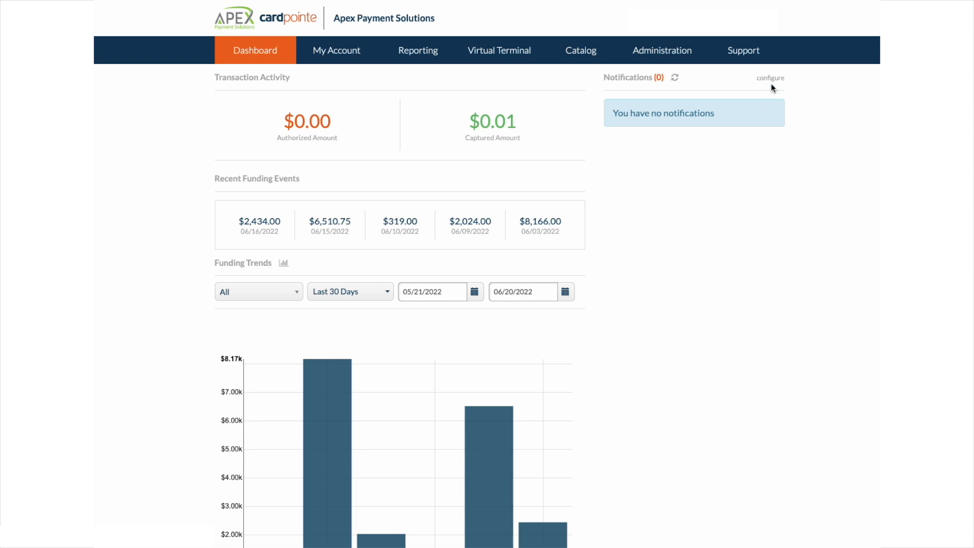
mouse_move(770, 80)
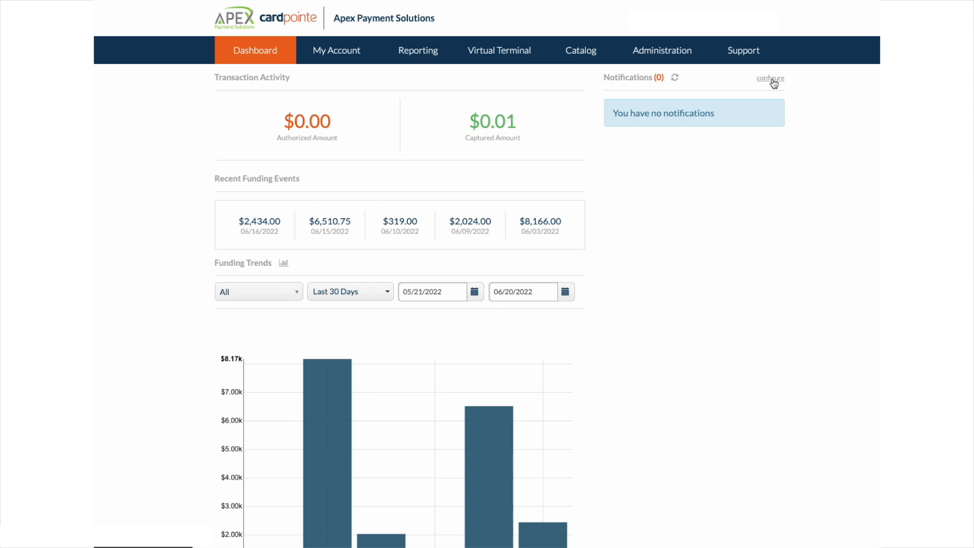
Open the transactions report and preview its Date and Location filter options.
left_click(417, 50)
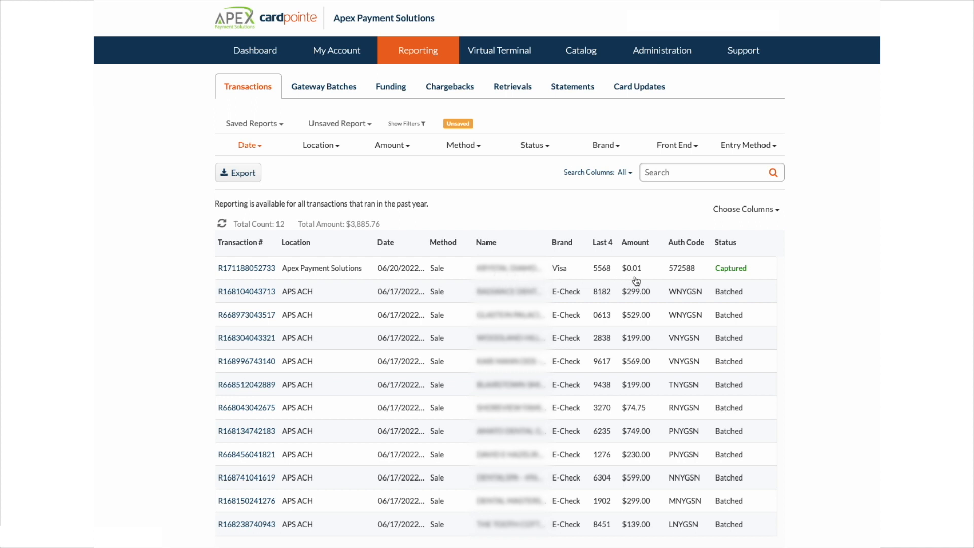
mouse_move(728, 282)
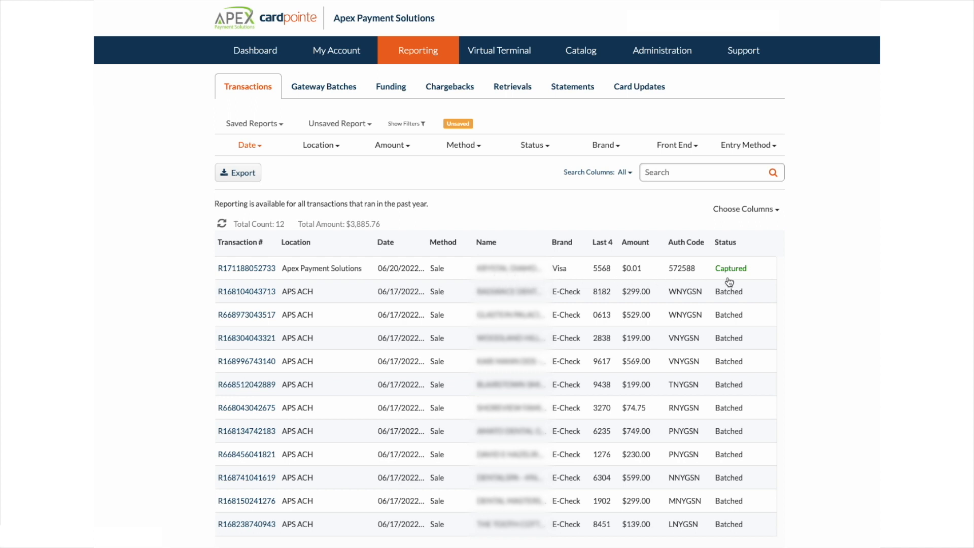
left_click(248, 145)
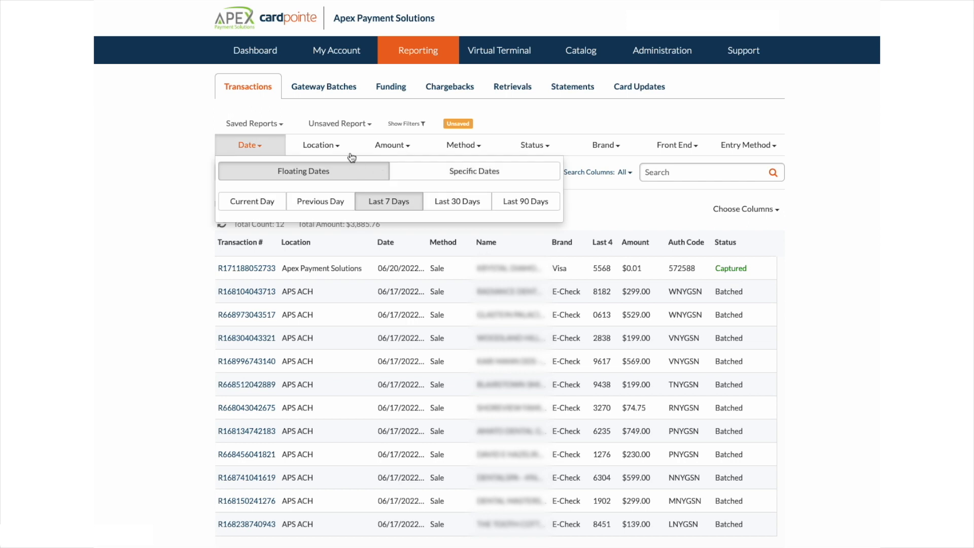
left_click(321, 145)
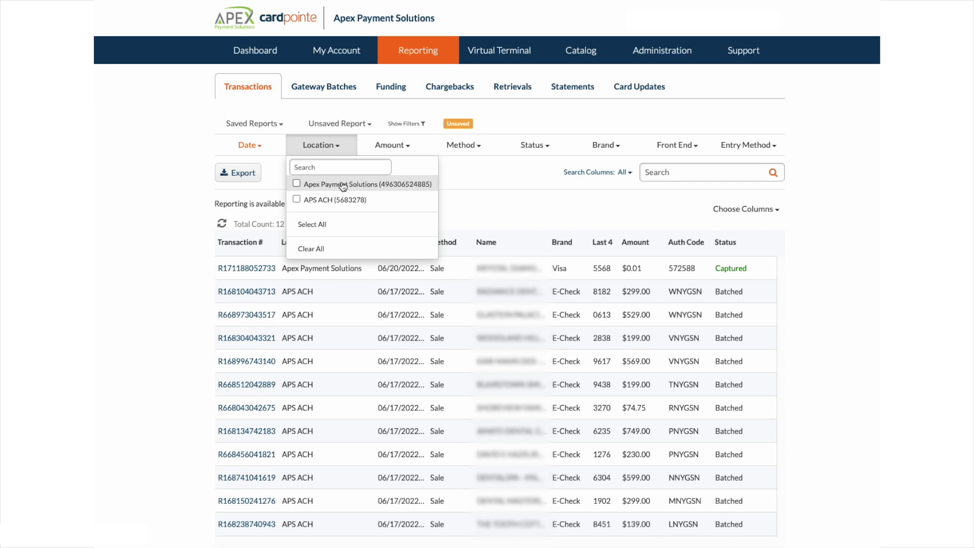
mouse_move(342, 186)
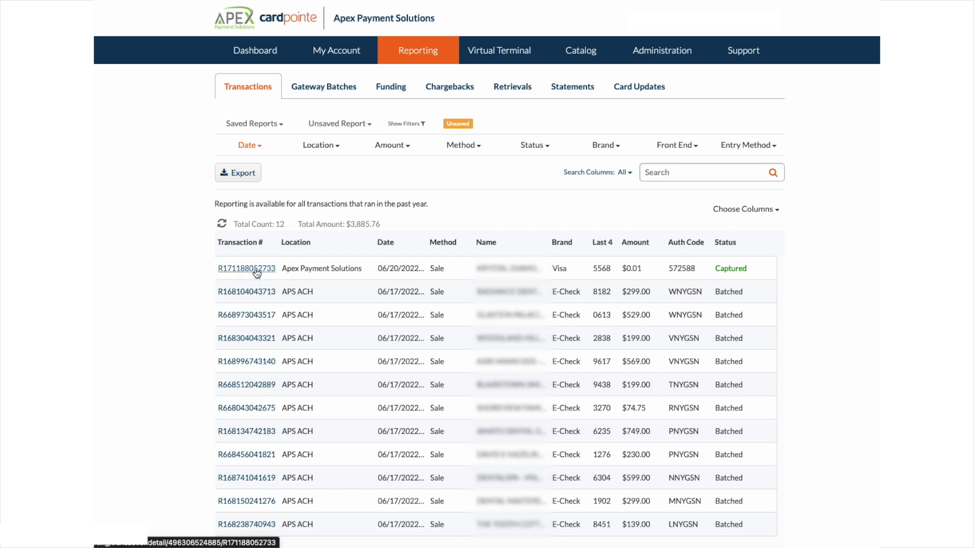
left_click(246, 268)
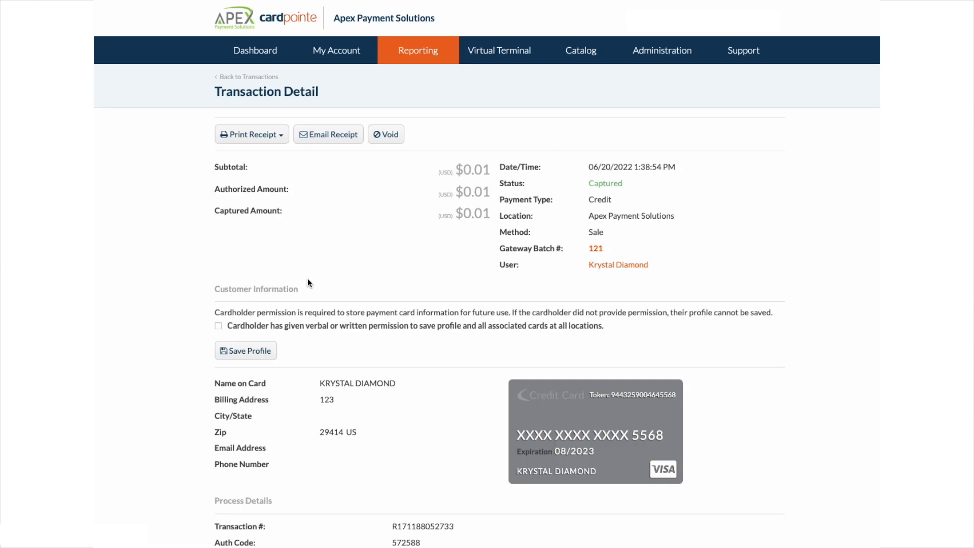
mouse_move(479, 233)
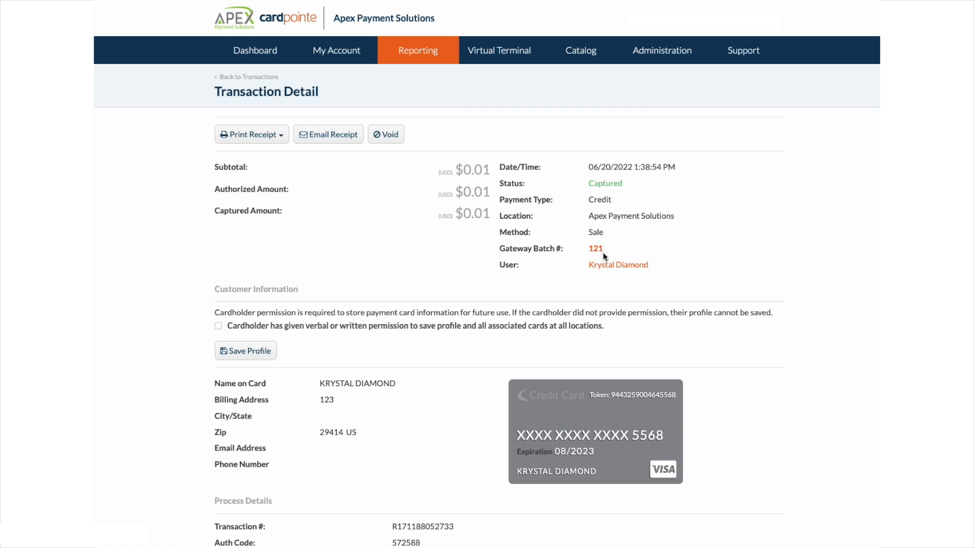
mouse_move(680, 323)
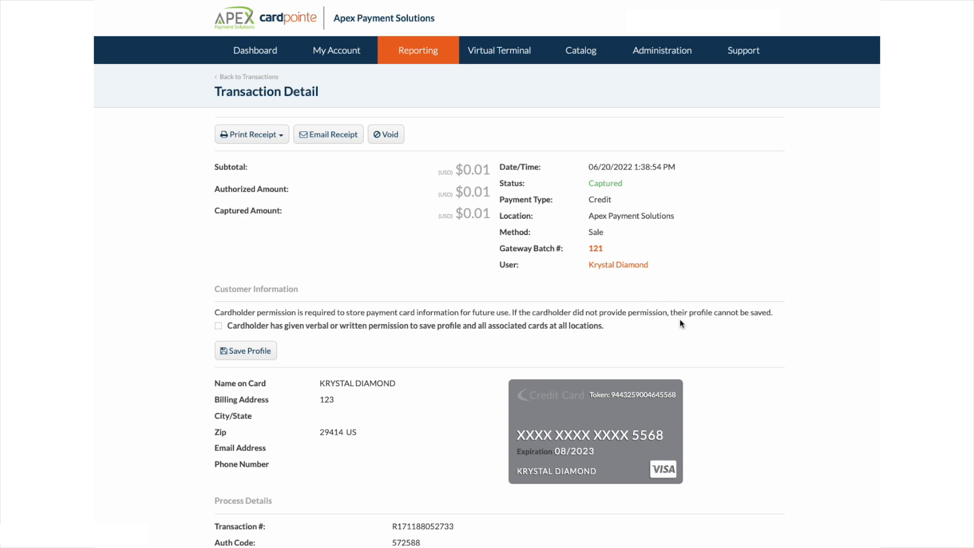
scroll("down", 3)
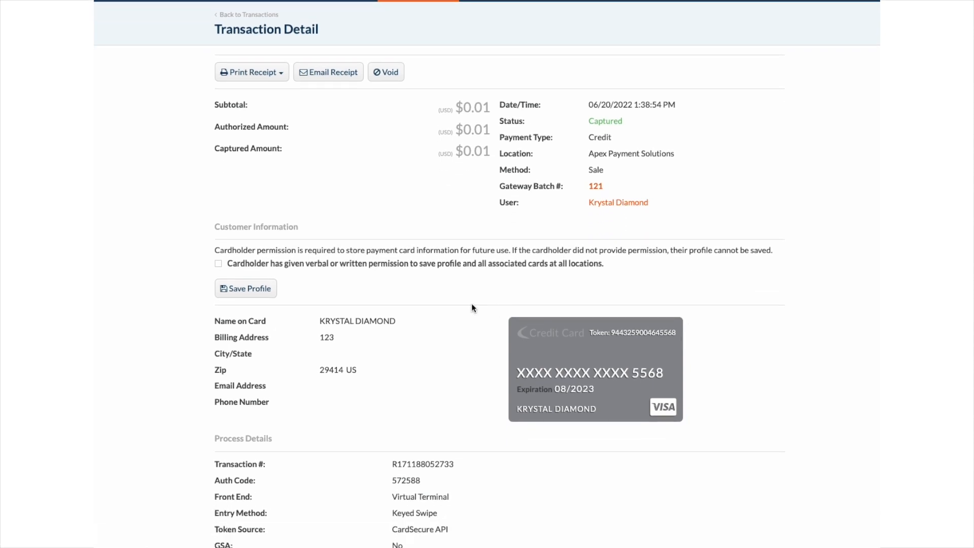
mouse_move(511, 355)
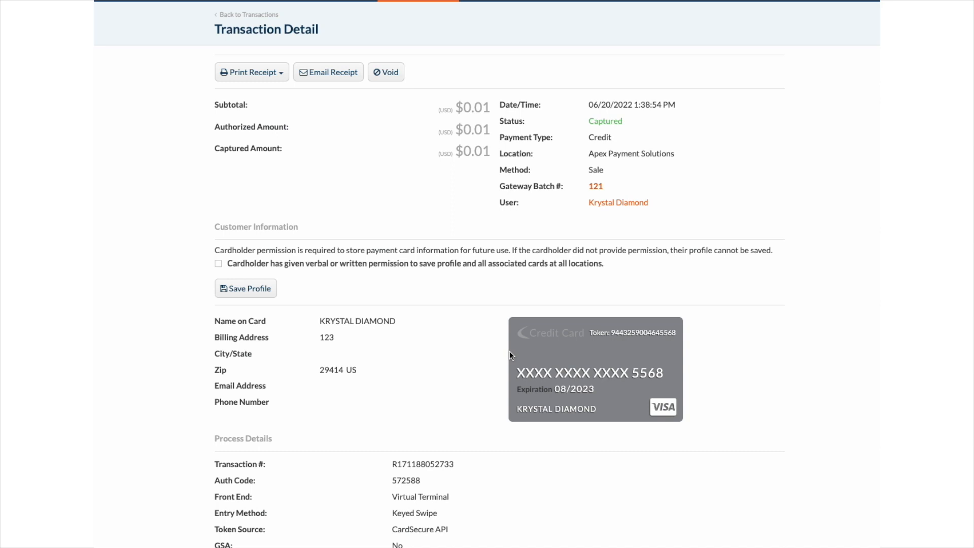
mouse_move(500, 360)
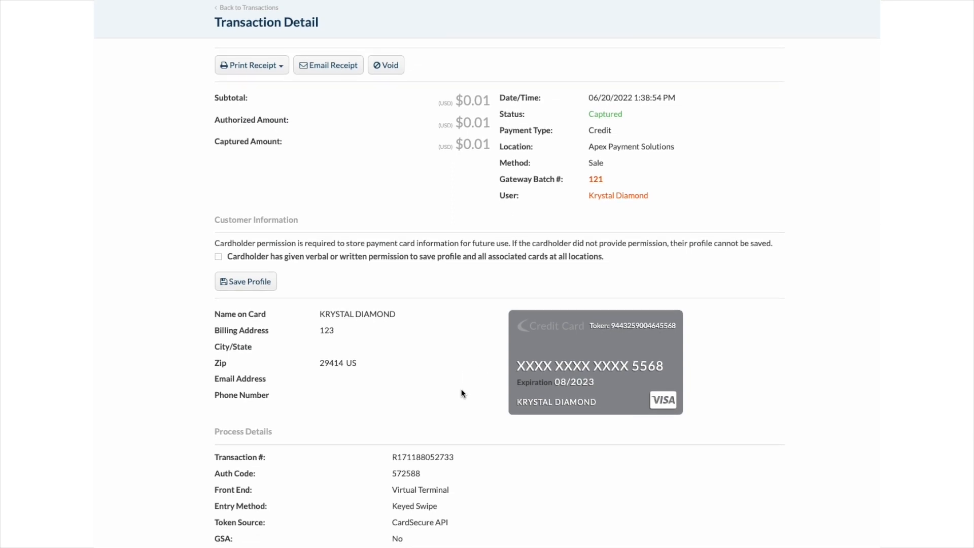
scroll("down", 3)
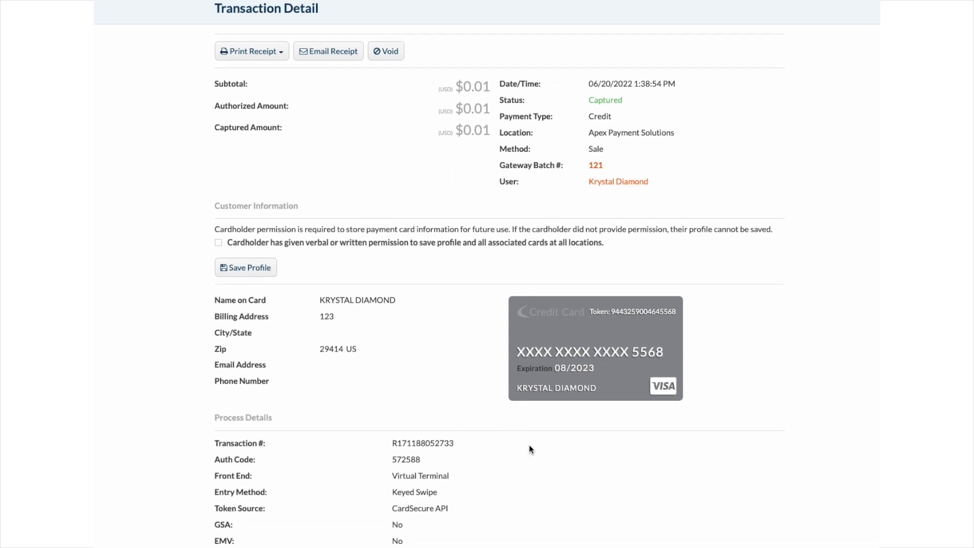
scroll("down", 3)
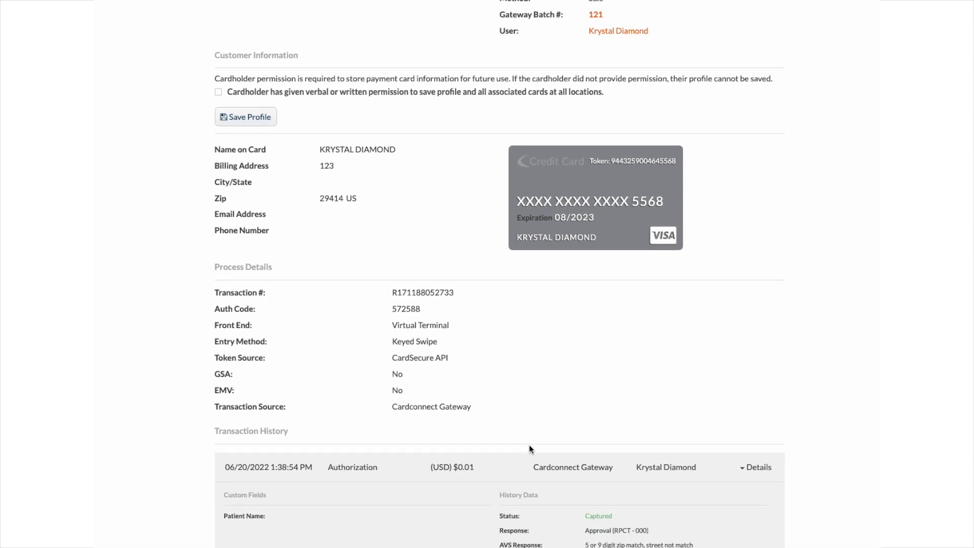
scroll("down", 3)
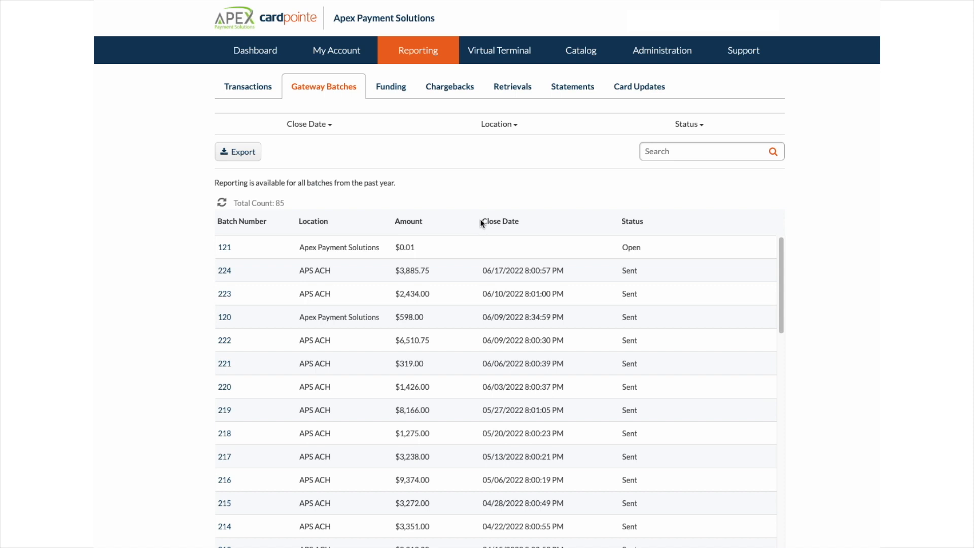
Open the Virtual Terminal's blank sale form.
left_click(498, 51)
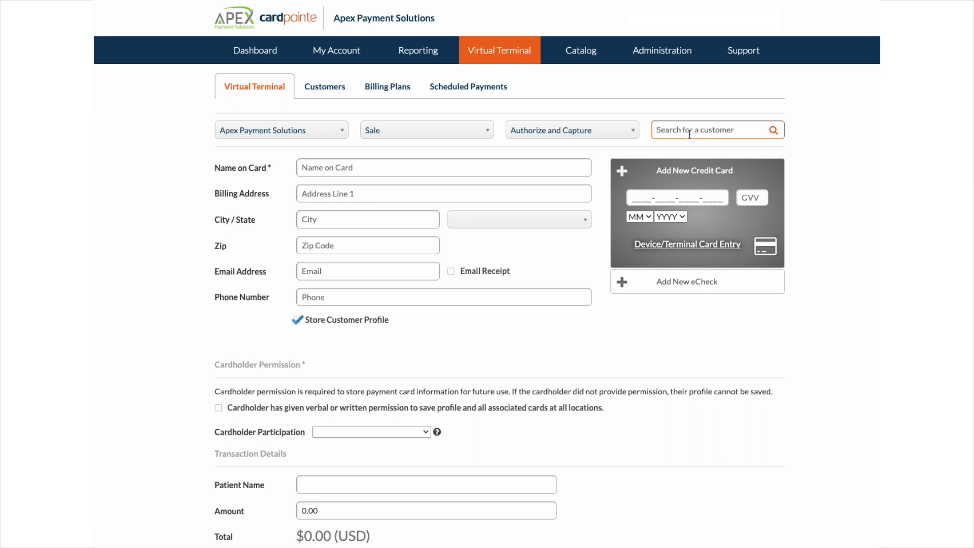
left_click(711, 130)
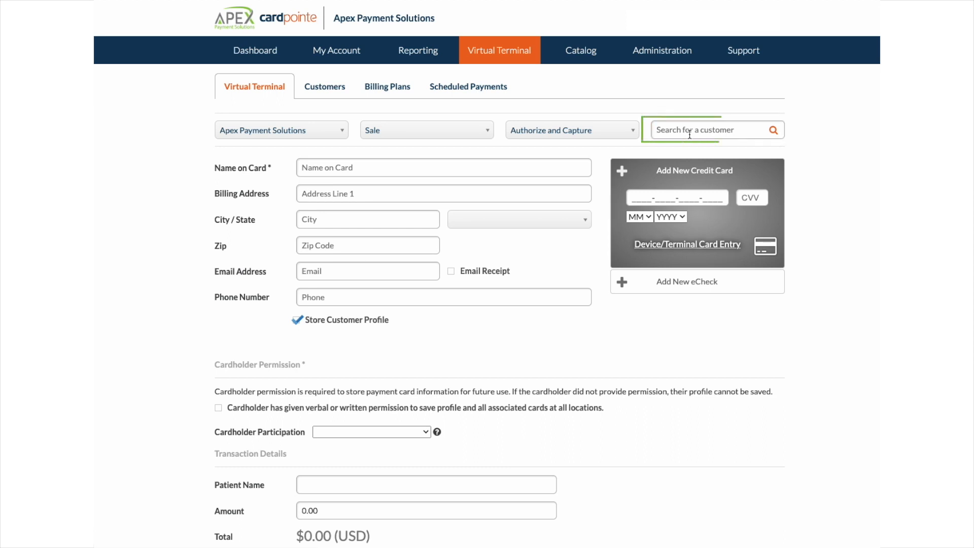
left_click(714, 130)
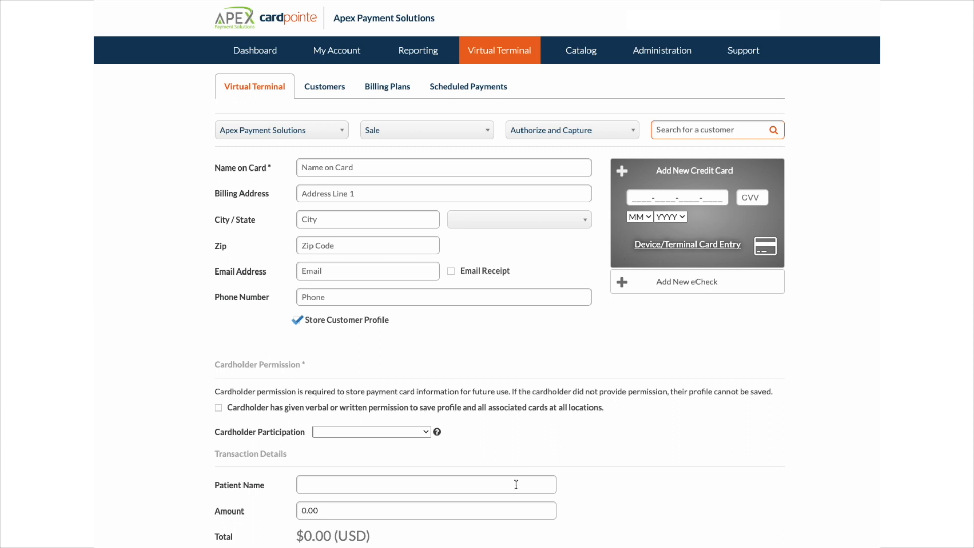
scroll("down", 3)
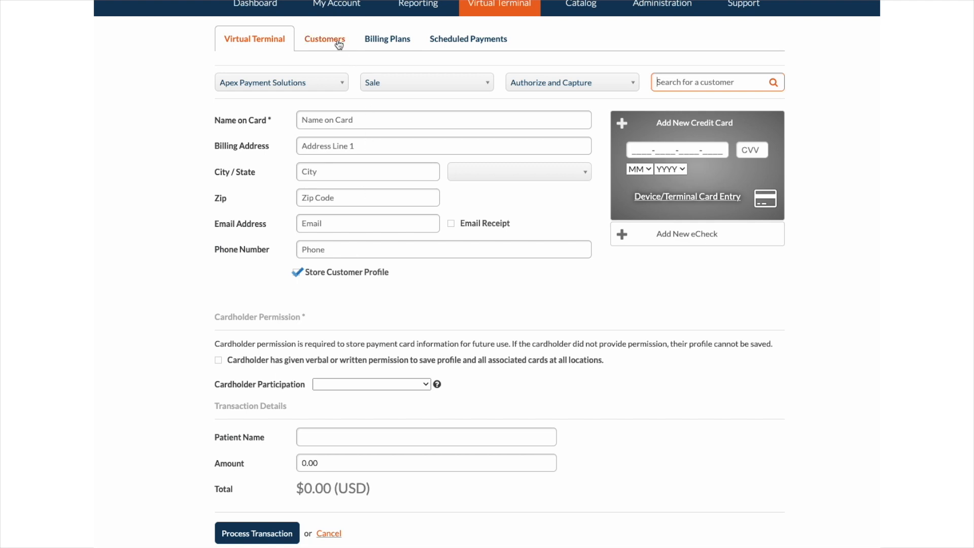
Start a new billing plan from Customers > Billing Plans and scroll through the form.
left_click(324, 38)
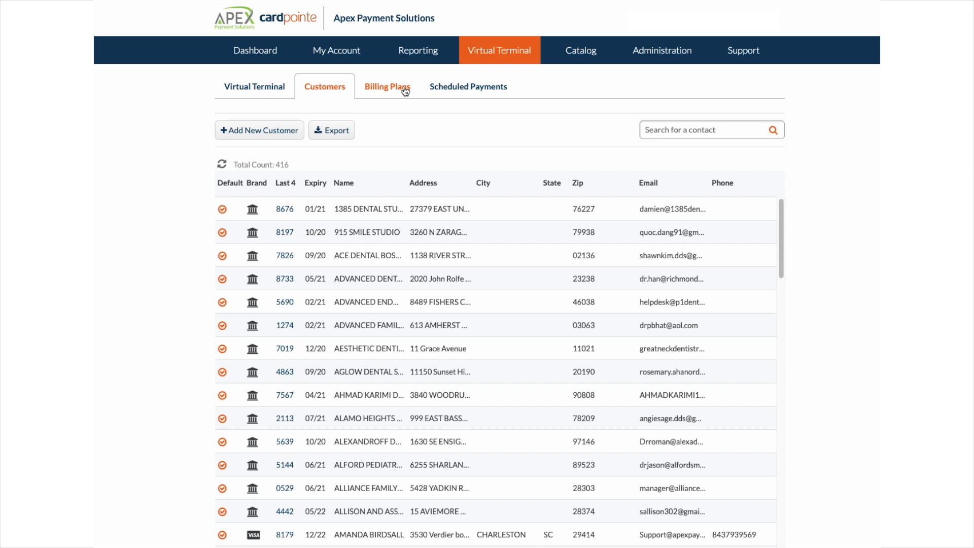
left_click(387, 87)
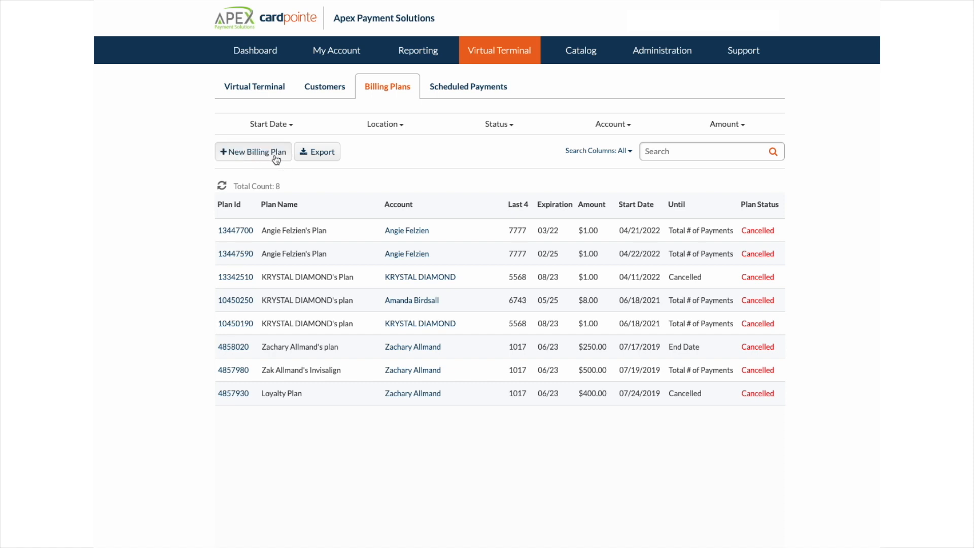
left_click(253, 151)
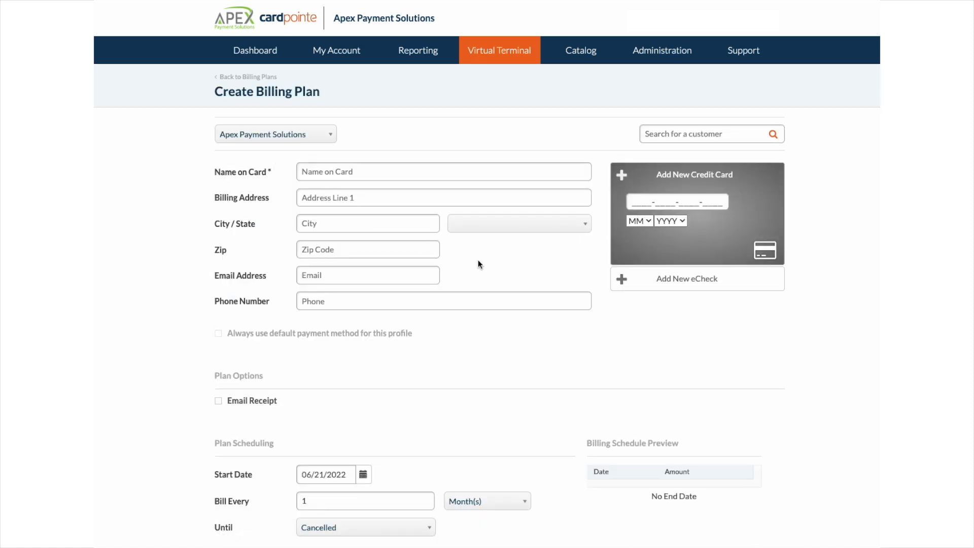
mouse_move(487, 267)
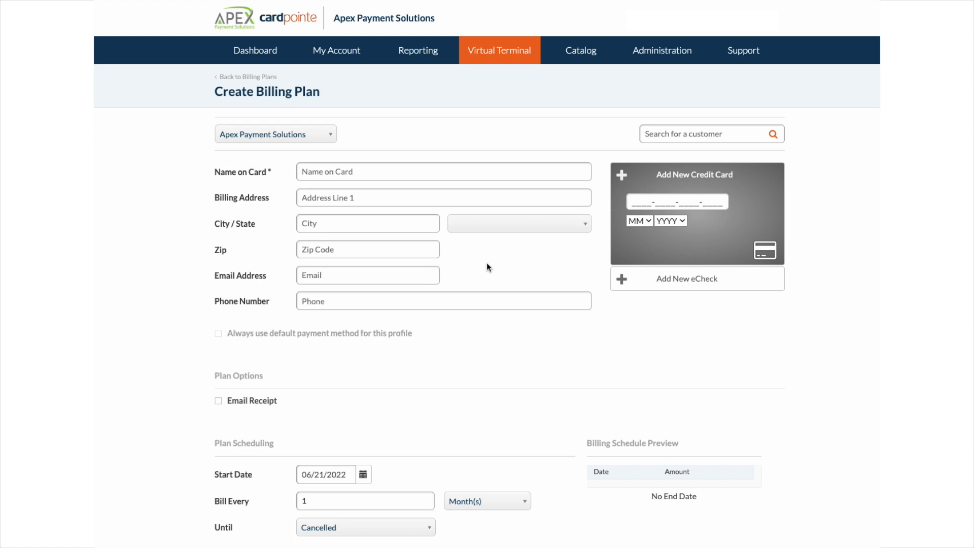
mouse_move(478, 257)
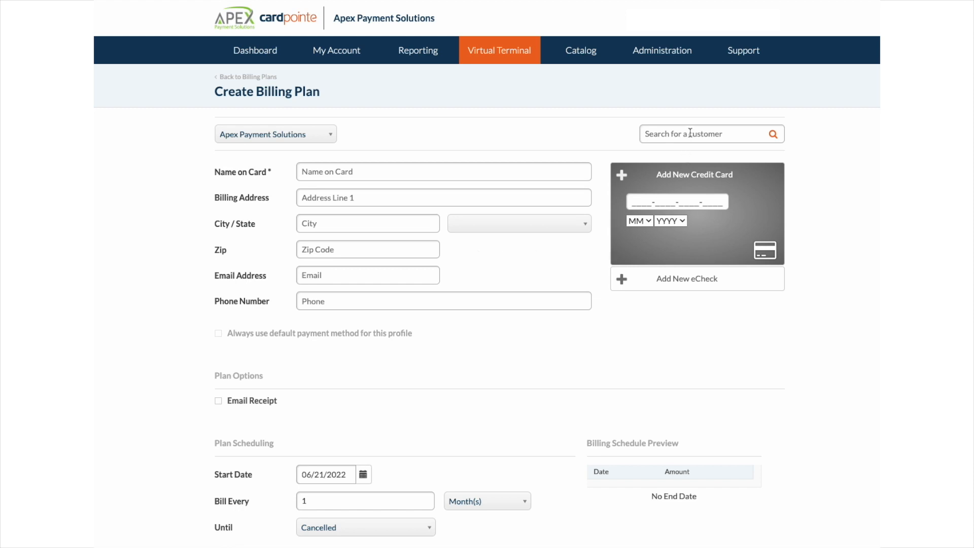
mouse_move(664, 176)
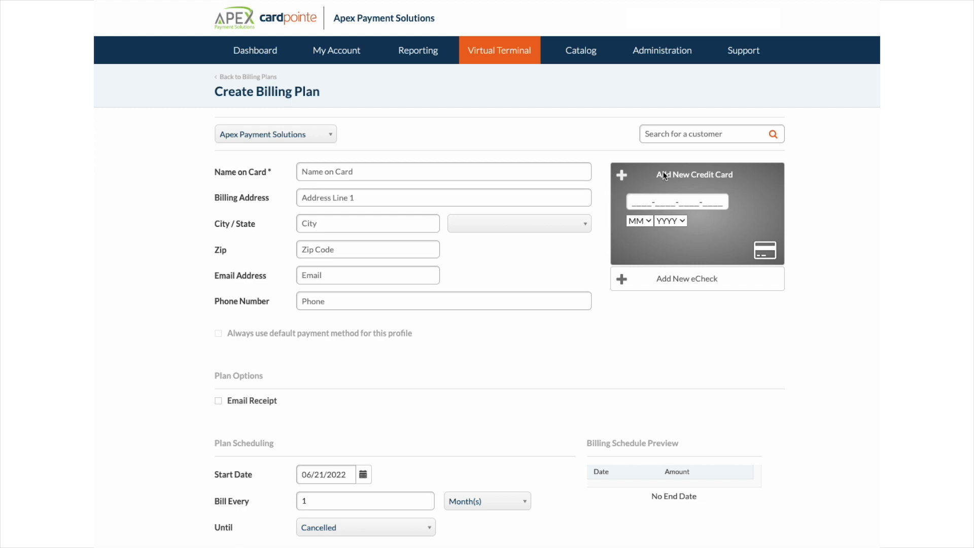
scroll("down", 3)
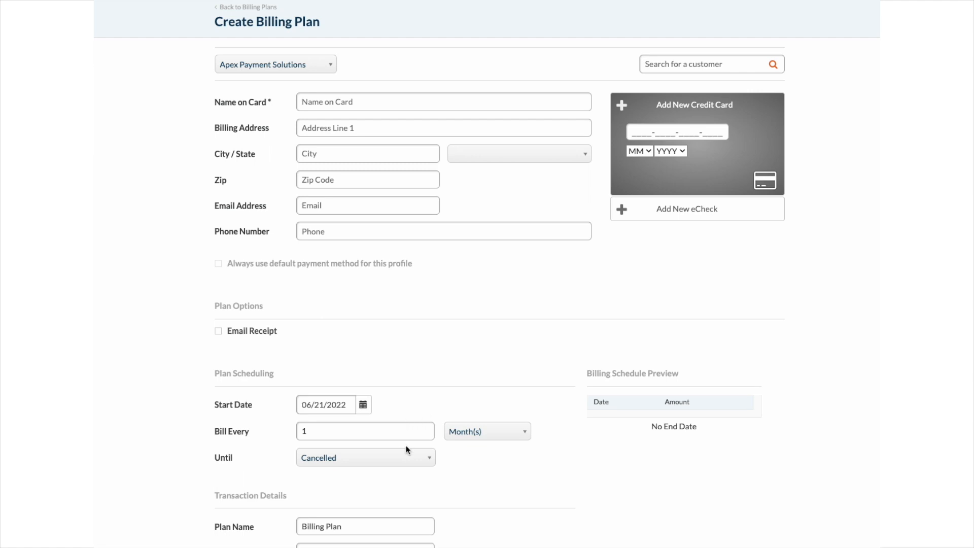
left_click(486, 431)
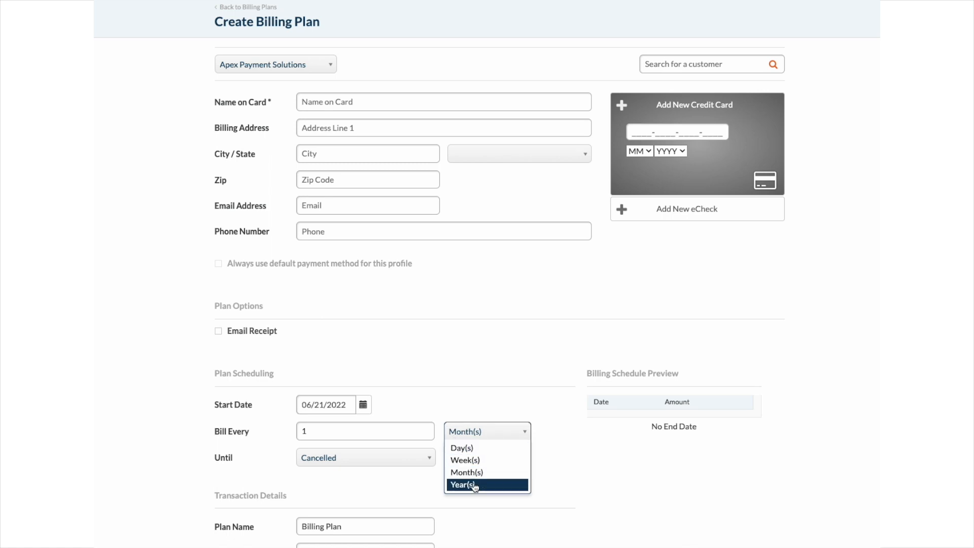
mouse_move(374, 450)
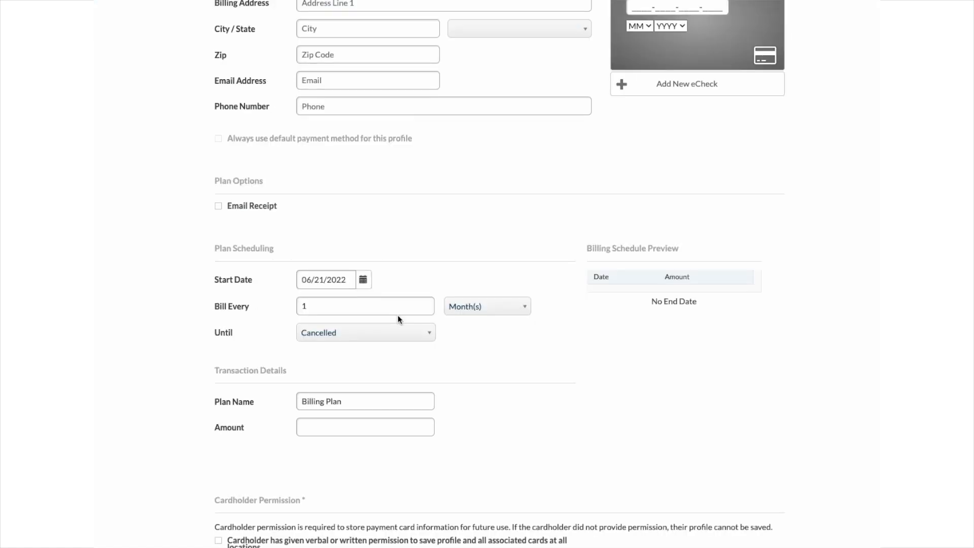
End the plan after a total number of payments and set the amount to $10.00.
left_click(365, 332)
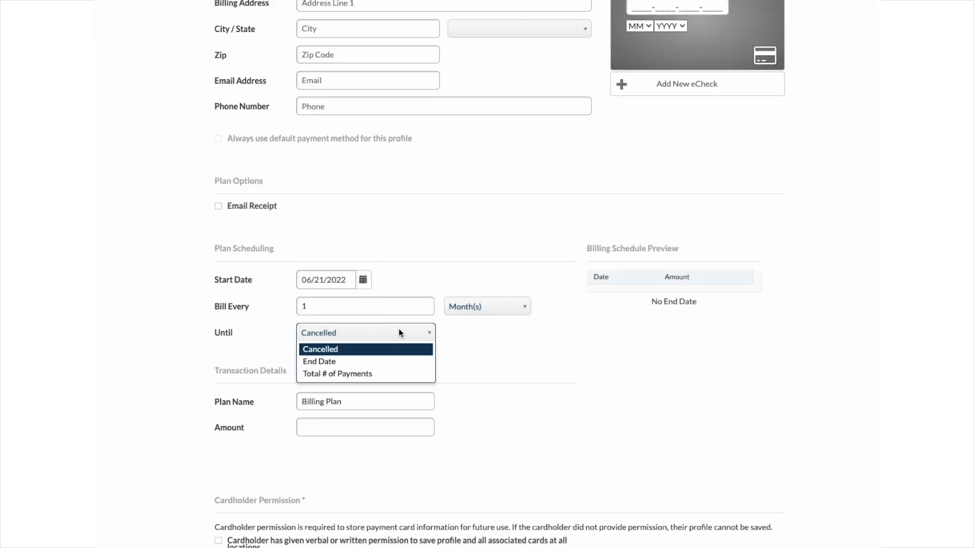
left_click(337, 373)
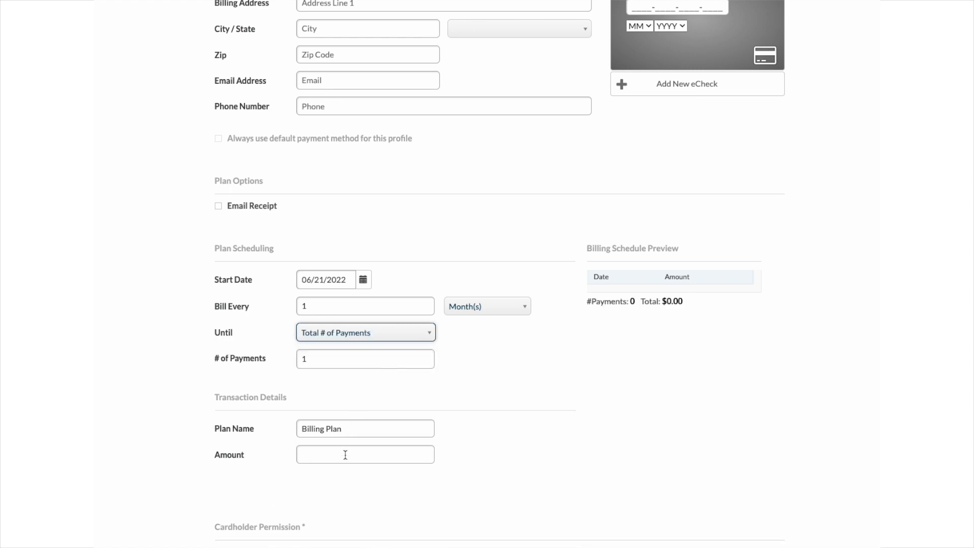
left_click(364, 454)
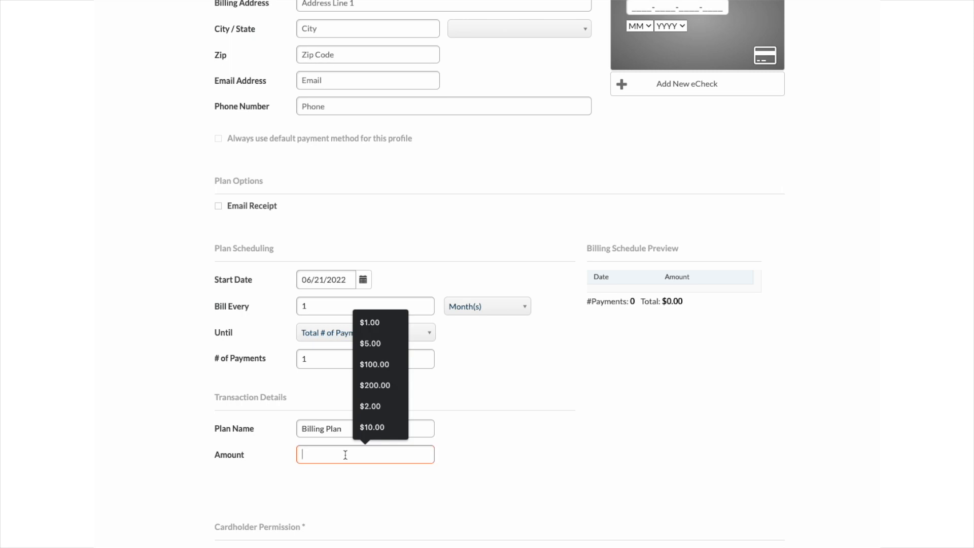
left_click(371, 427)
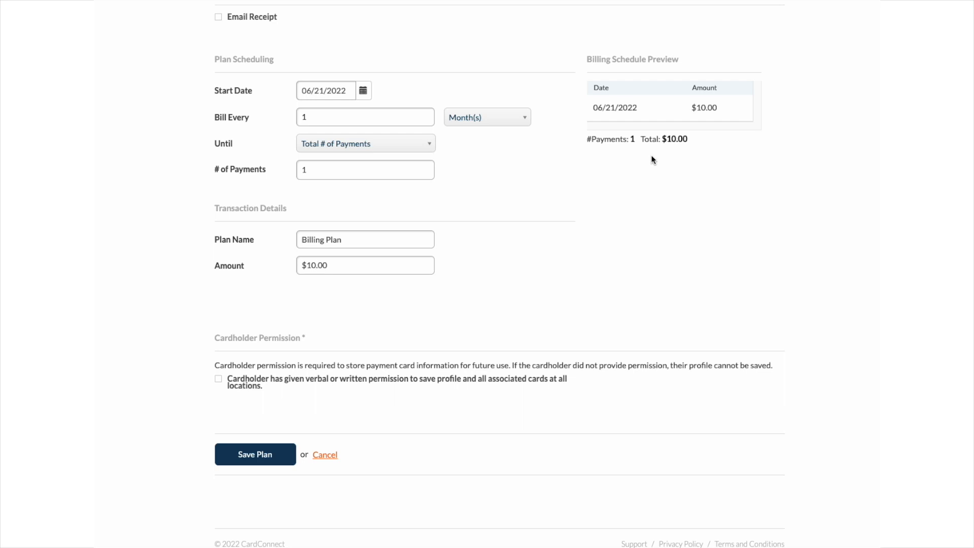
mouse_move(279, 424)
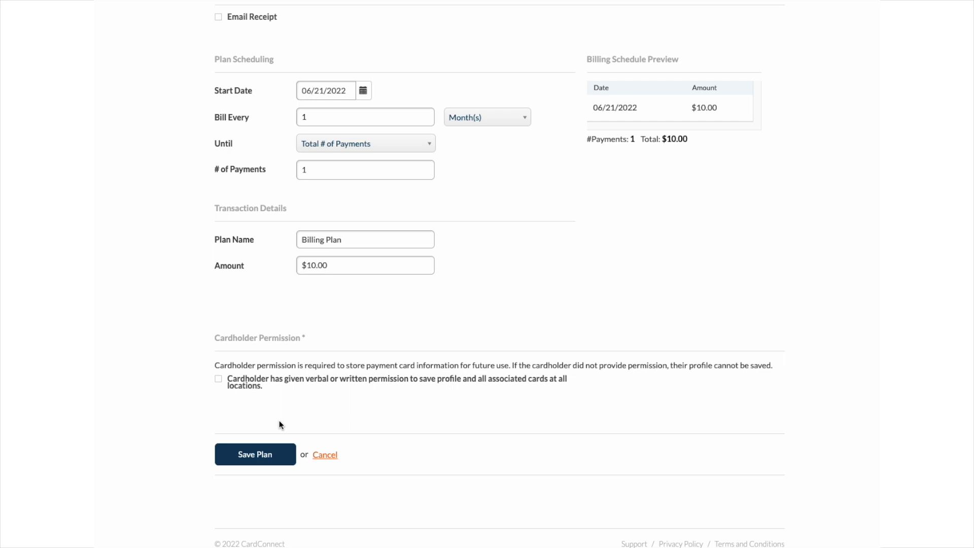
Look at Administration, then view support contacts and the two completed tickets.
left_click(666, 51)
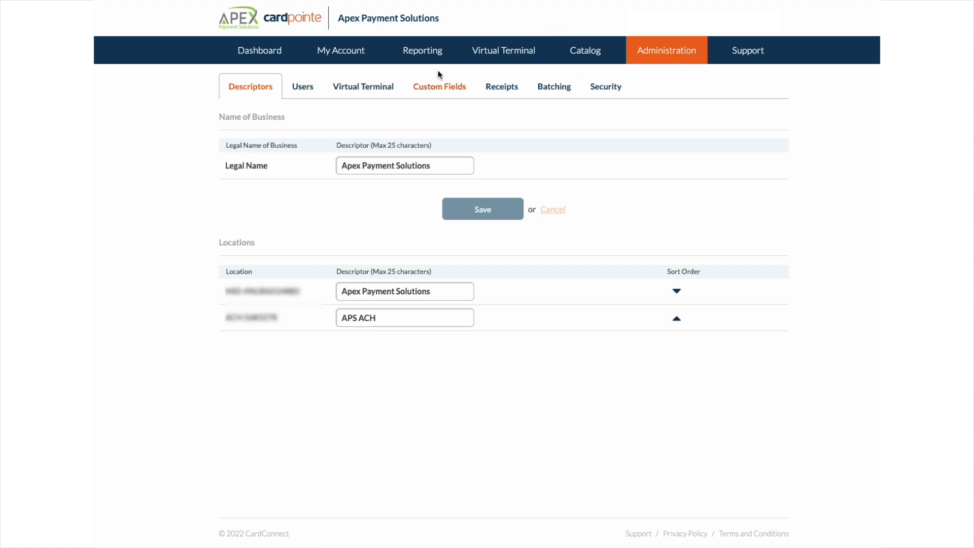
left_click(743, 50)
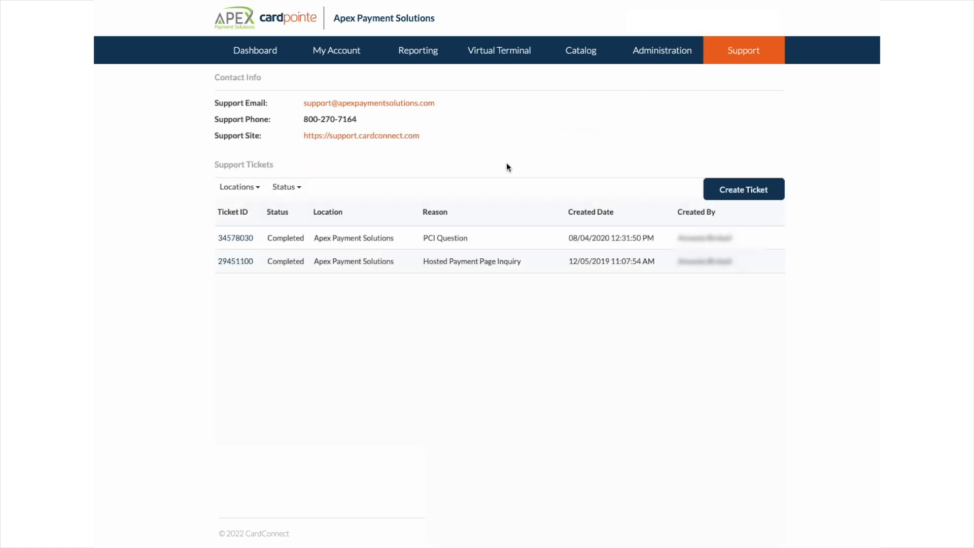
mouse_move(438, 133)
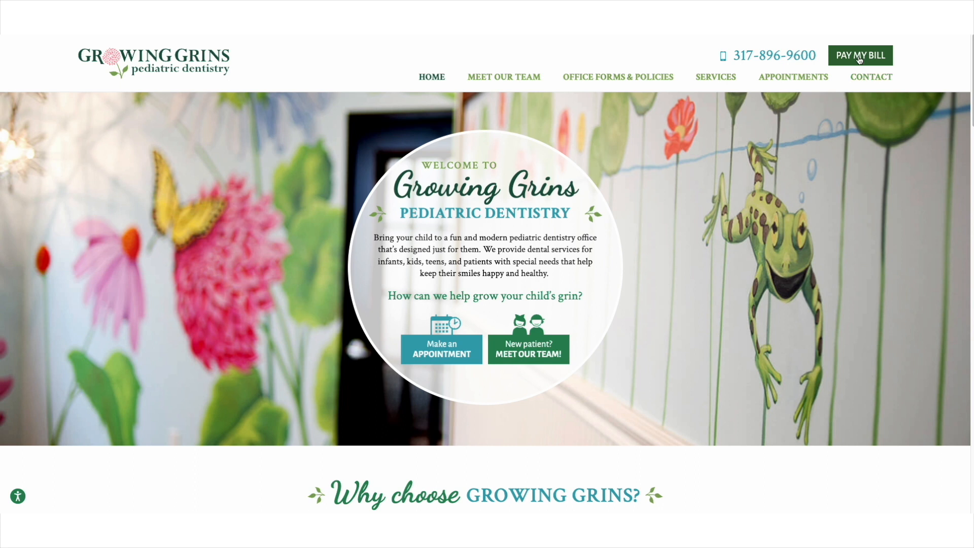
Open Growing Grins' PAY MY BILL page and scroll through the Online Bill Pay form.
left_click(859, 55)
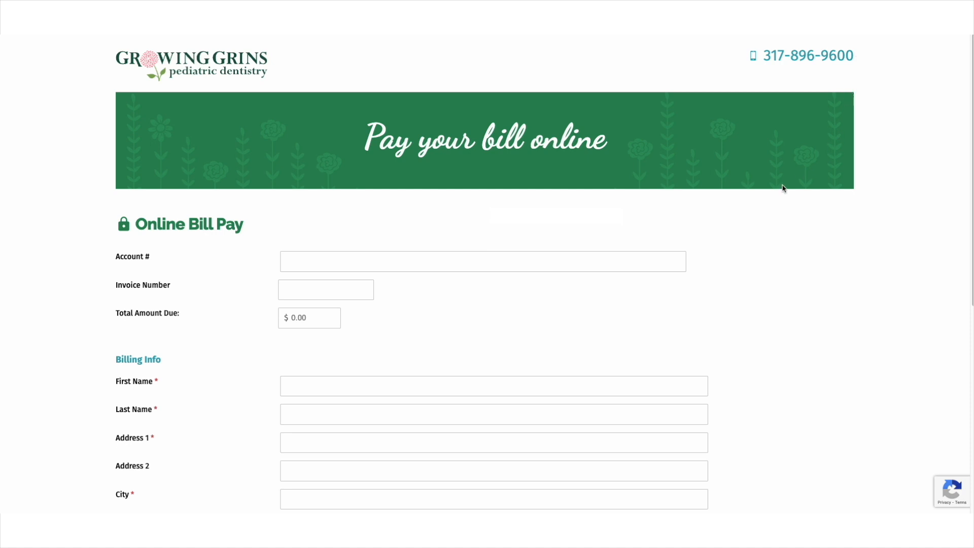
mouse_move(706, 224)
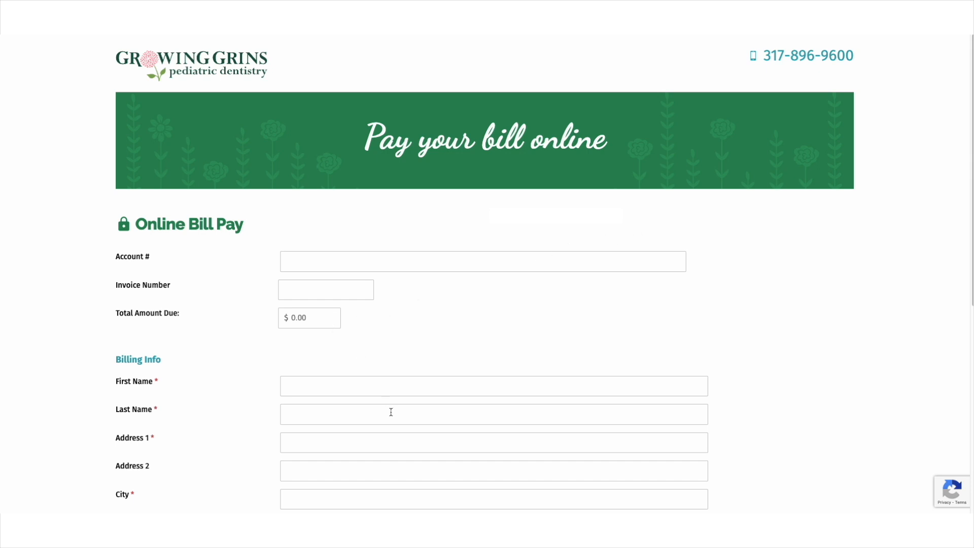
scroll("down", 3)
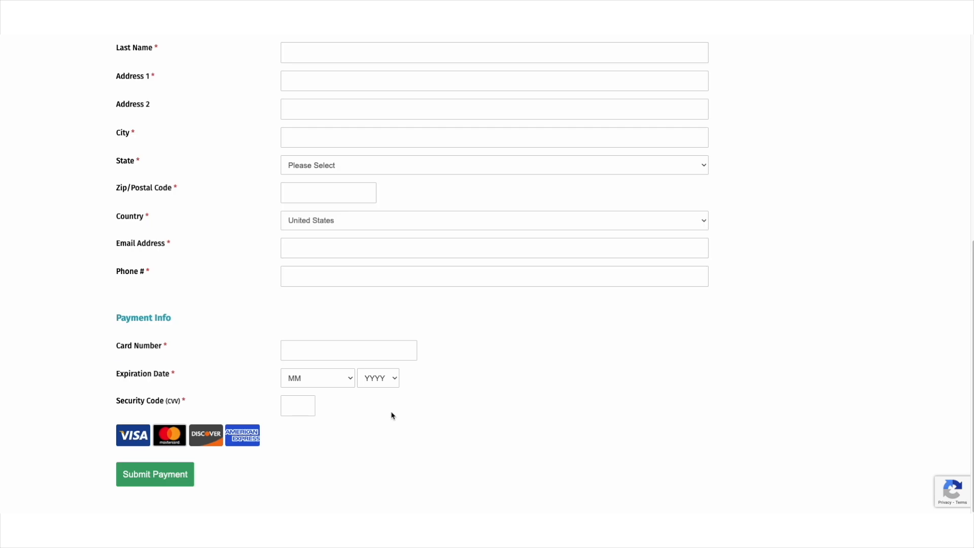